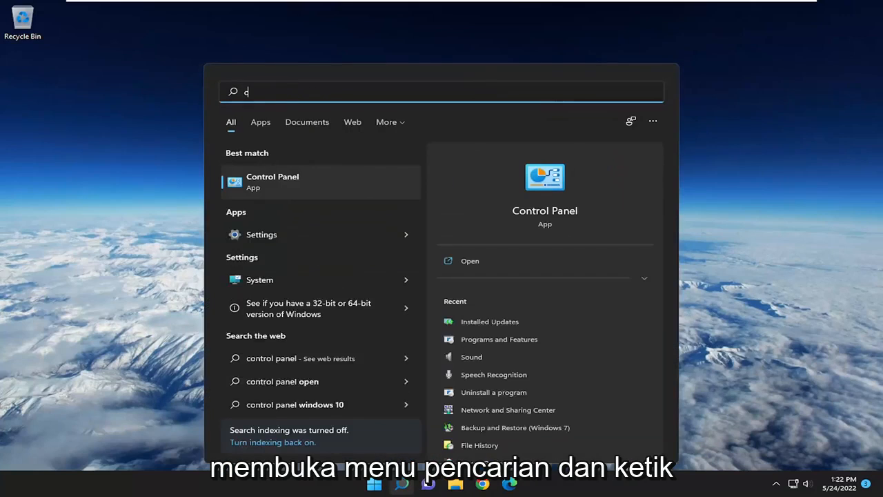
# - Search for 'control panel' and open Control Panel
pyautogui.write('ontrol panel')
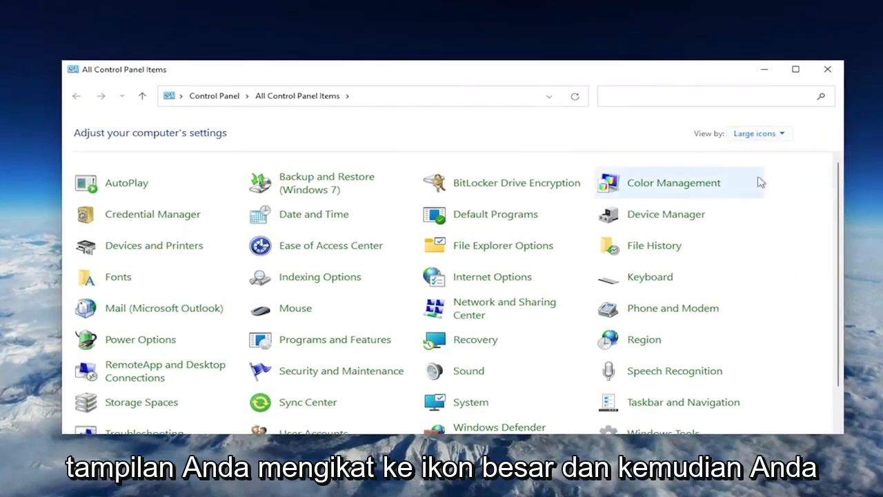
pyautogui.moveTo(295, 308)
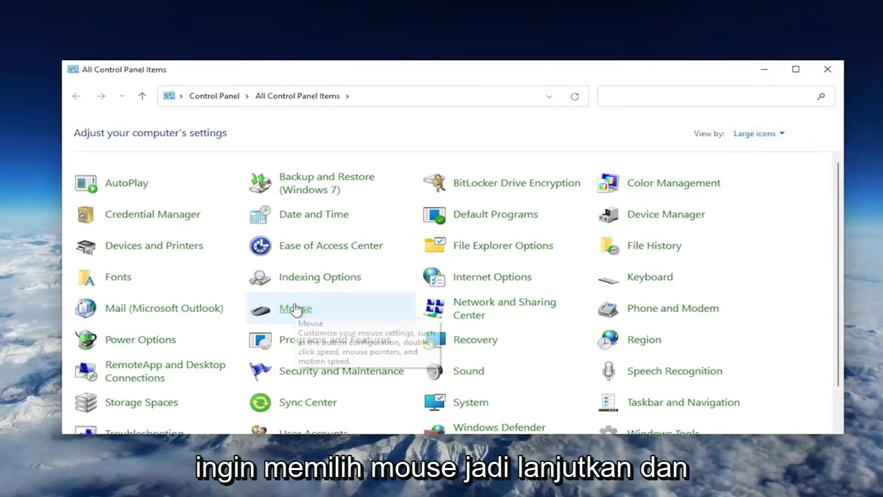
# - Open Mouse Properties, view the Pointers scheme, then show the Pointer Options
pyautogui.click(296, 308)
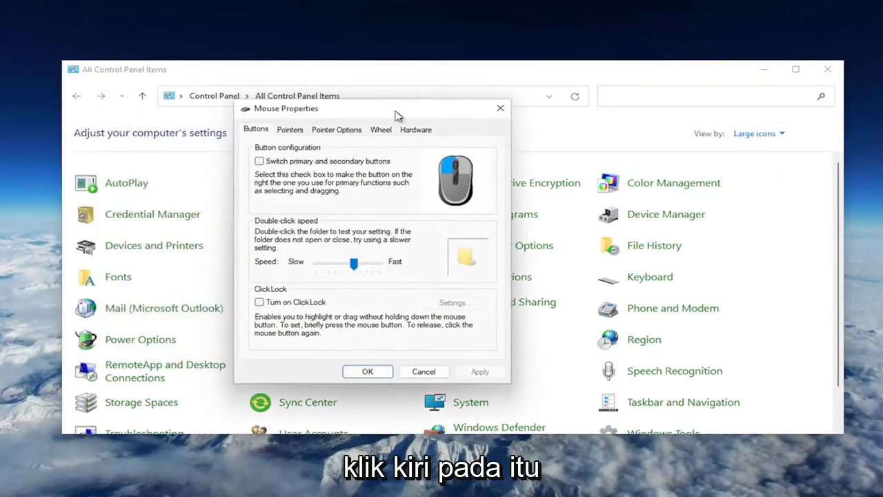
pyautogui.click(312, 133)
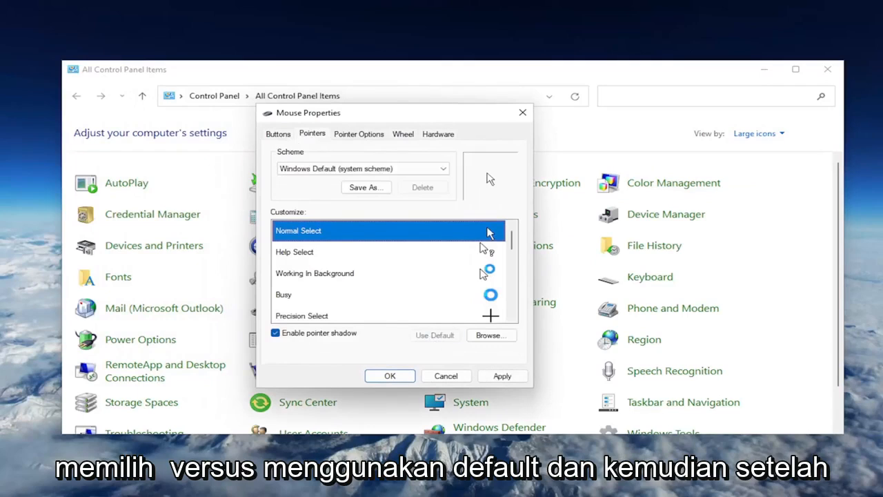
pyautogui.click(358, 133)
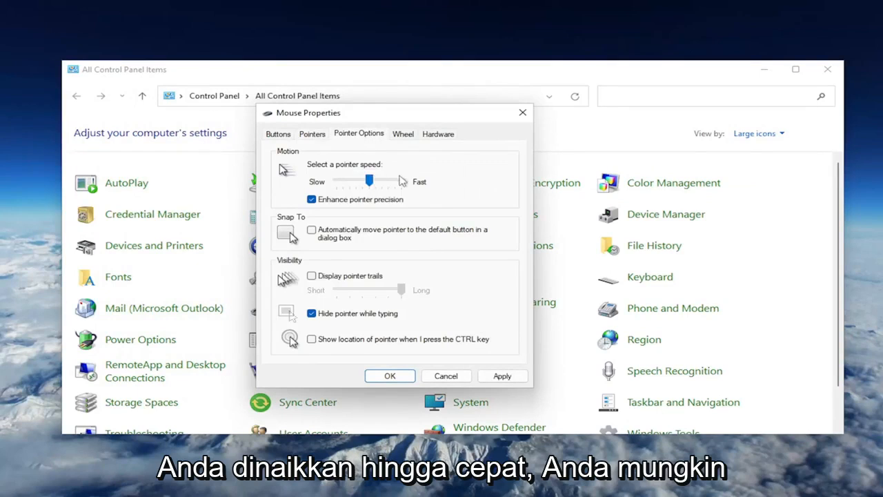
# - Try slower pointer speeds, then return the slider to its middle setting
pyautogui.moveTo(369, 181); pyautogui.dragTo(366, 181)
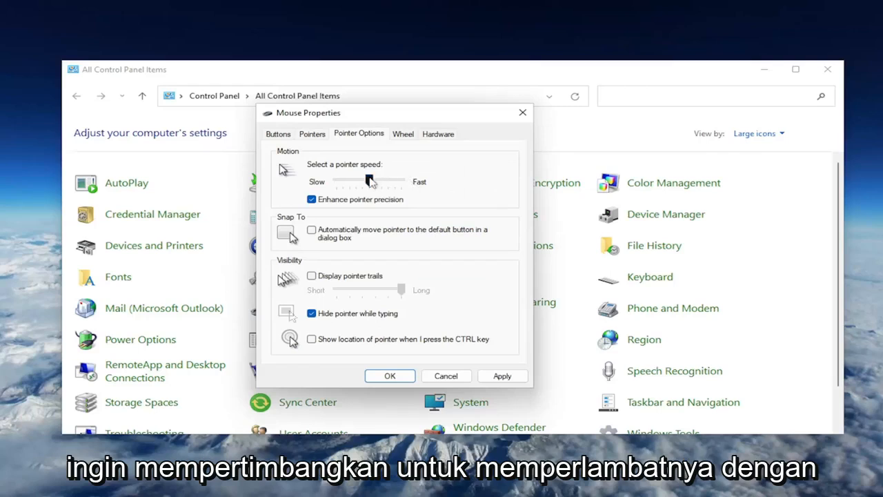
pyautogui.moveTo(373, 181); pyautogui.dragTo(362, 181)
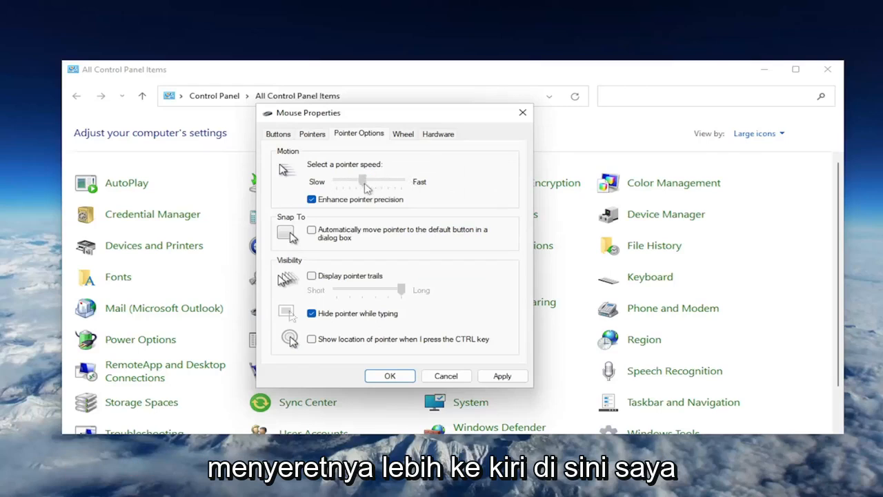
pyautogui.moveTo(366, 181); pyautogui.dragTo(362, 180)
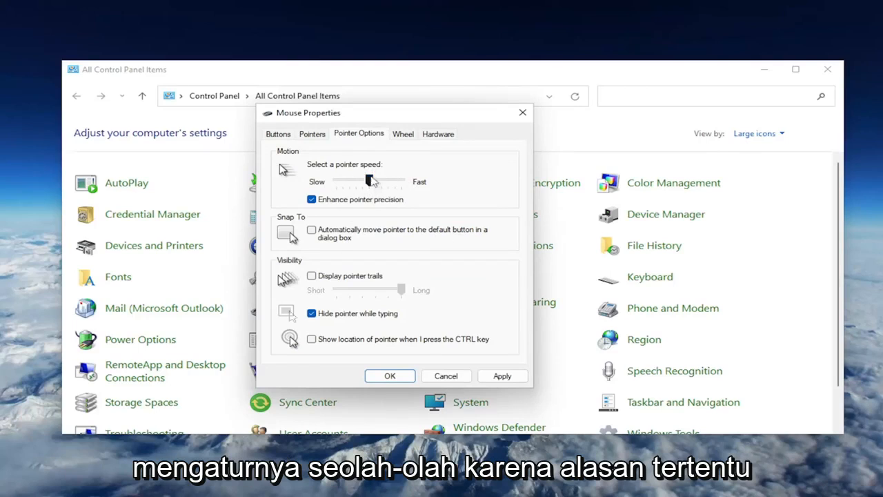
pyautogui.moveTo(370, 181); pyautogui.dragTo(370, 181)
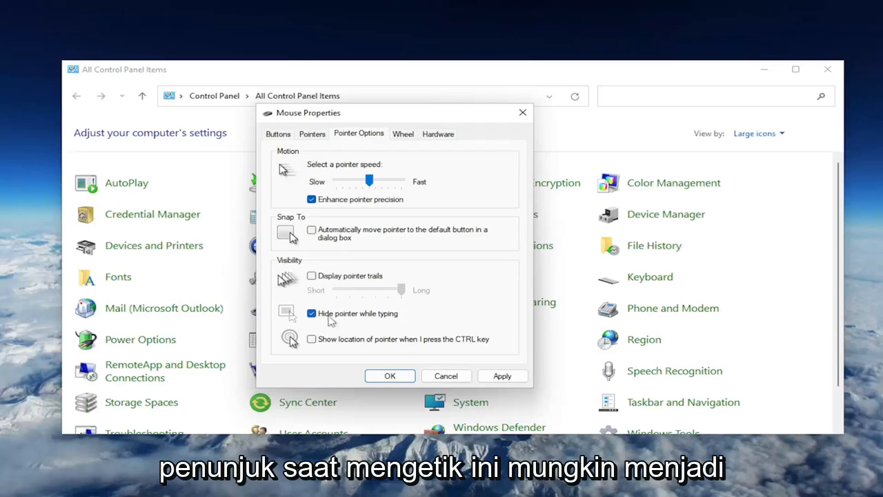
pyautogui.moveTo(338, 328)
pyautogui.write('d')
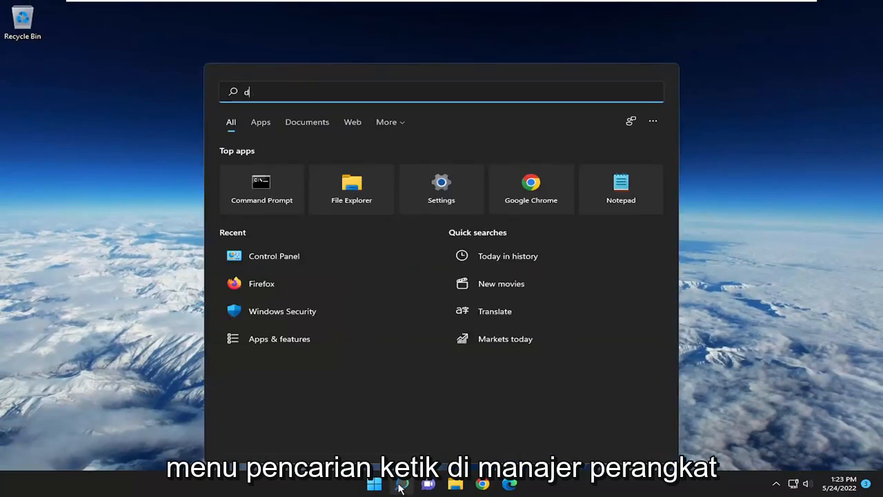
# - Search for 'device manager' and open Device Manager
pyautogui.write('evice manager')
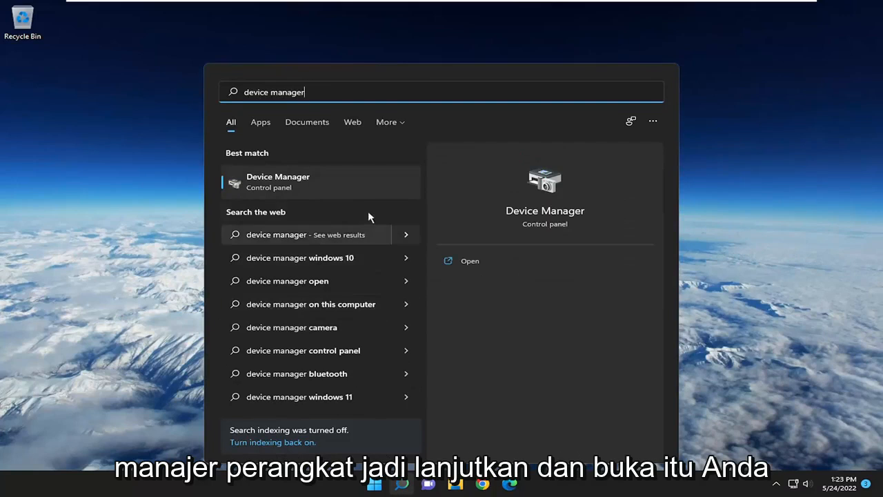
pyautogui.click(469, 260)
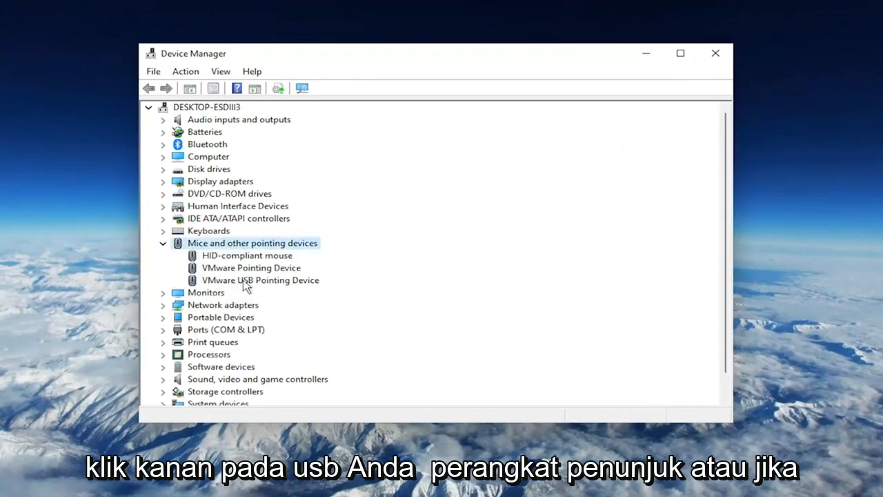
# - Select the VMware USB Pointing Device, then bring up the HID-compliant mouse's actions menu
pyautogui.click(261, 280)
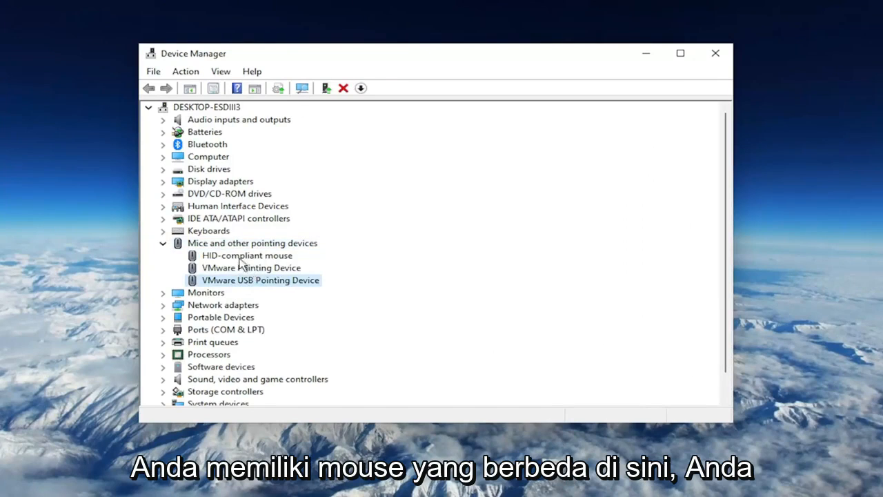
pyautogui.rightClick(246, 255)
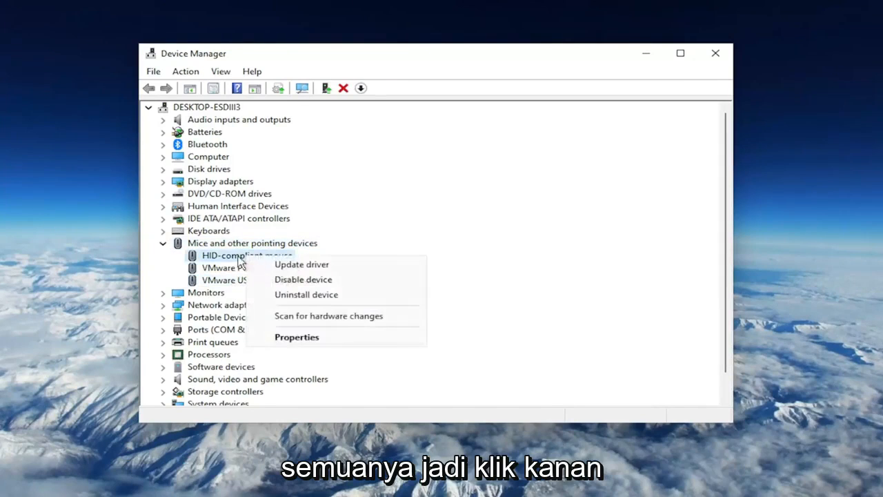
pyautogui.moveTo(303, 280)
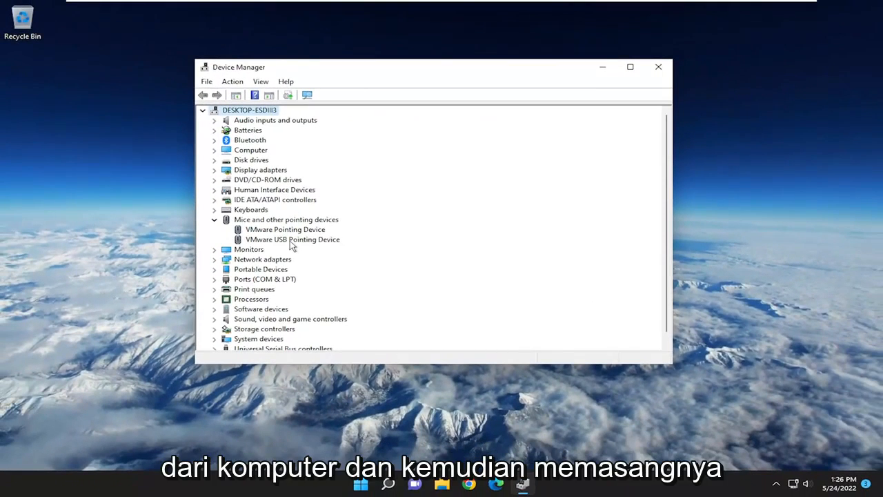
pyautogui.moveTo(281, 152)
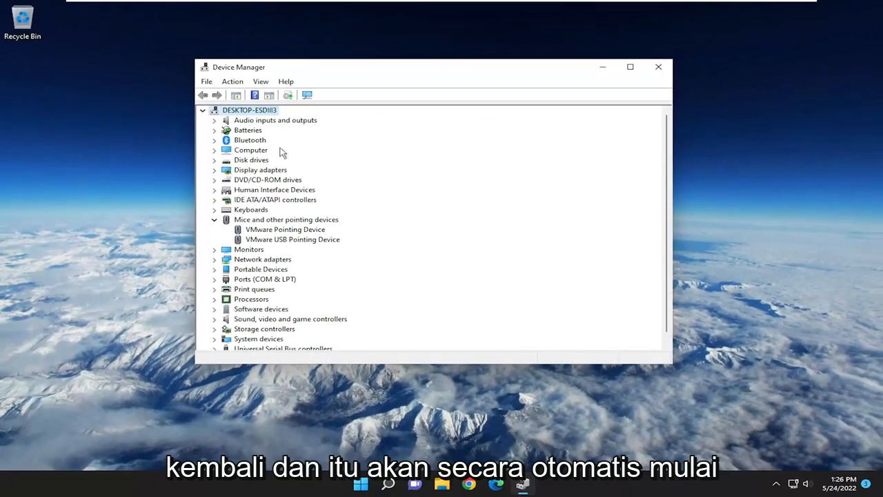
pyautogui.moveTo(302, 219)
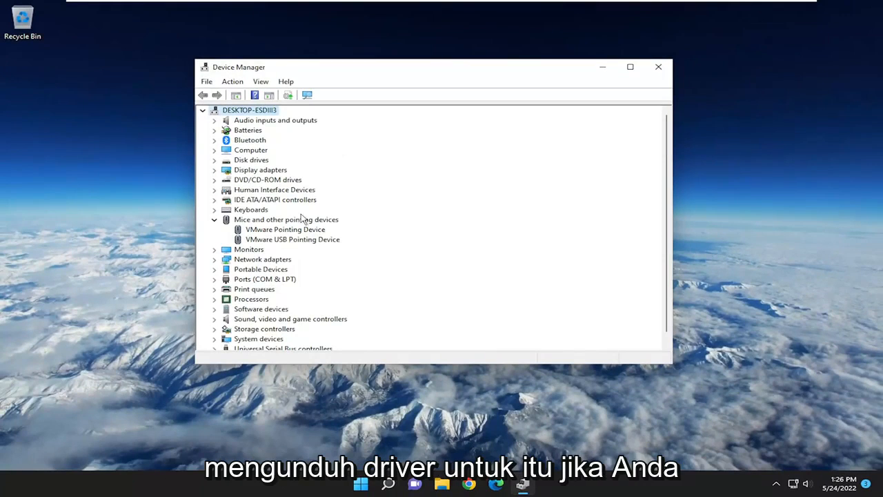
pyautogui.moveTo(214, 230)
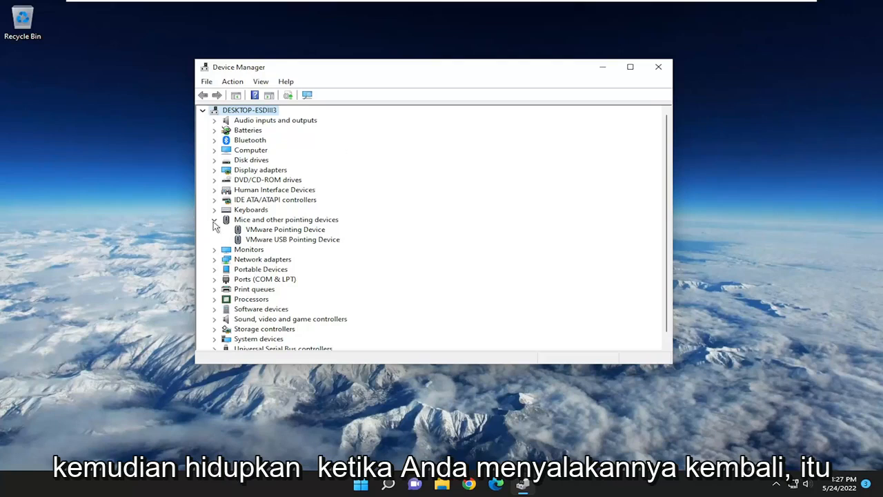
pyautogui.moveTo(167, 229)
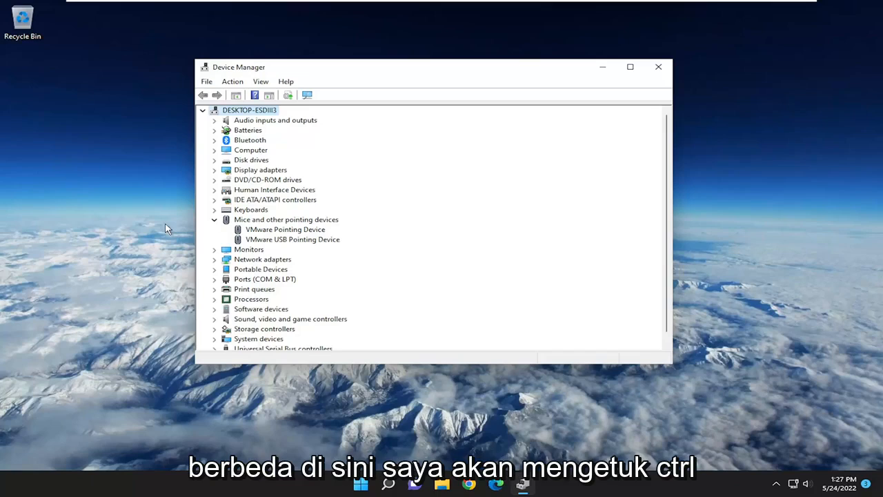
# - Restart the PC from the Ctrl+Alt+Delete screen's power menu
pyautogui.press('ctrl+alt+delete')
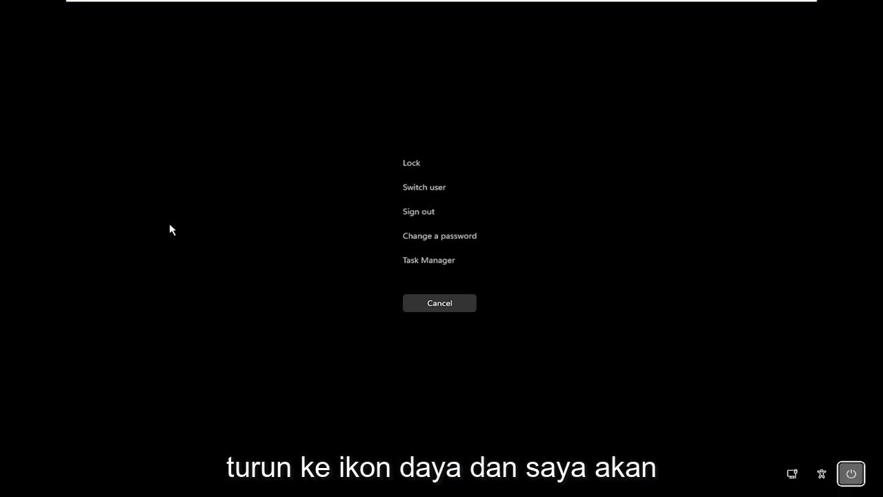
pyautogui.click(851, 474)
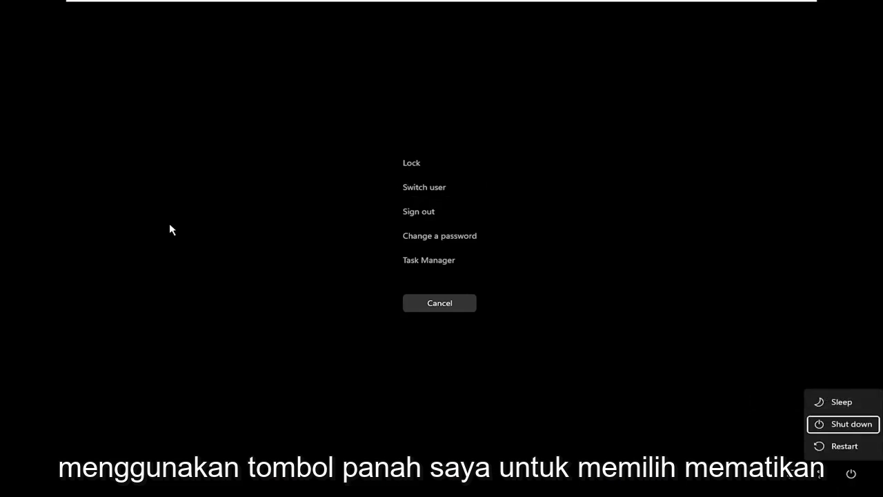
pyautogui.press('Up')
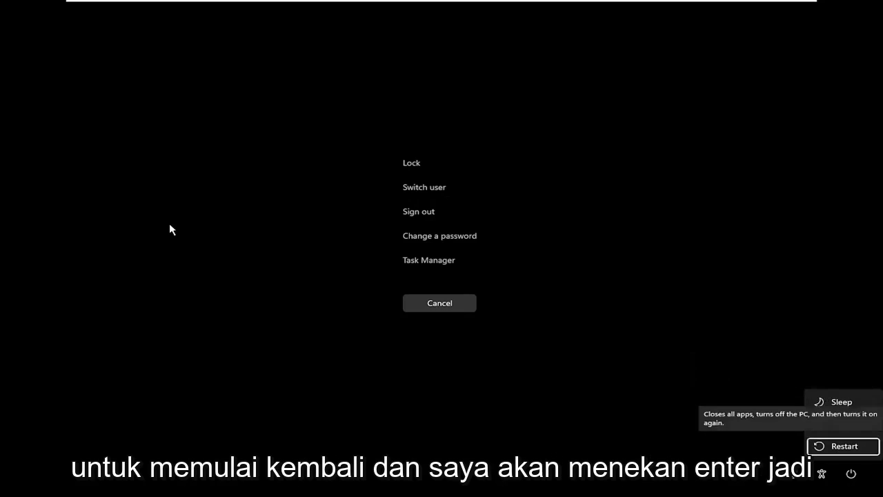
pyautogui.click(844, 446)
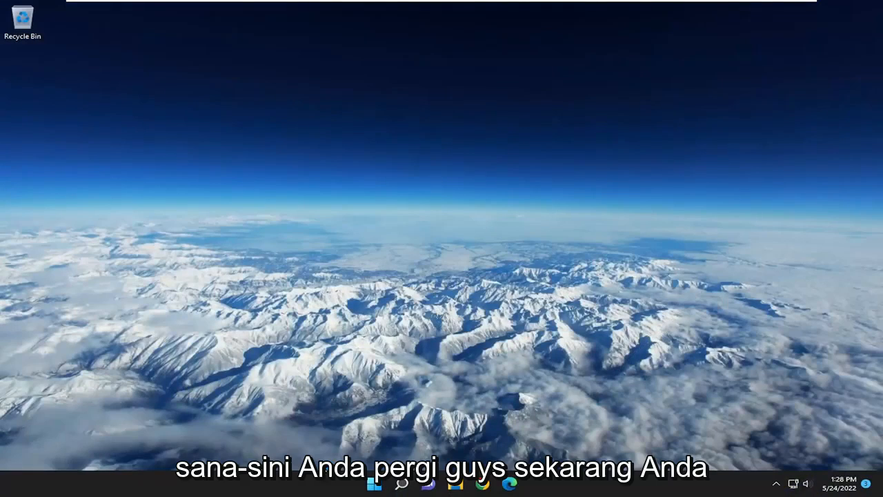
# - Open the Start menu from the taskbar after the restart
pyautogui.click(374, 483)
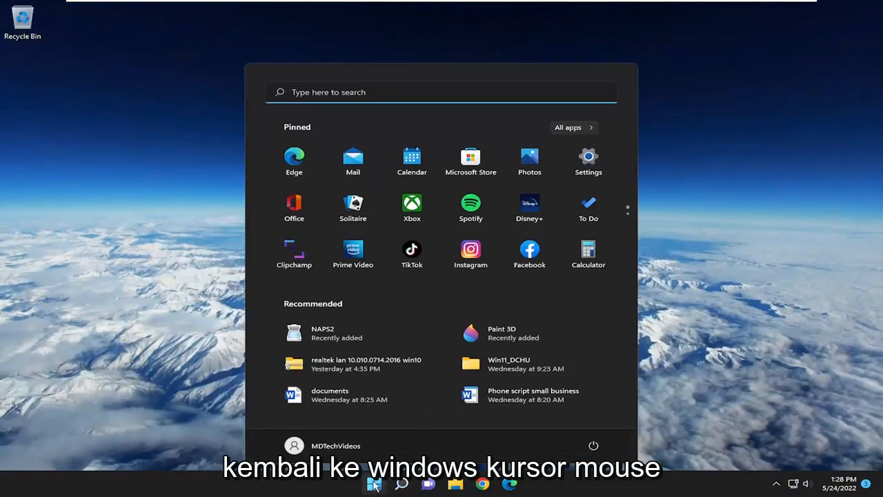
pyautogui.moveTo(136, 228)
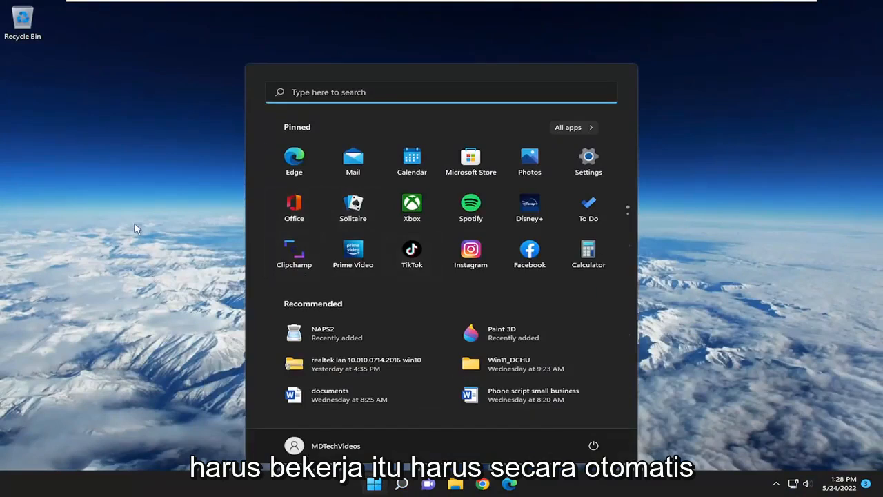